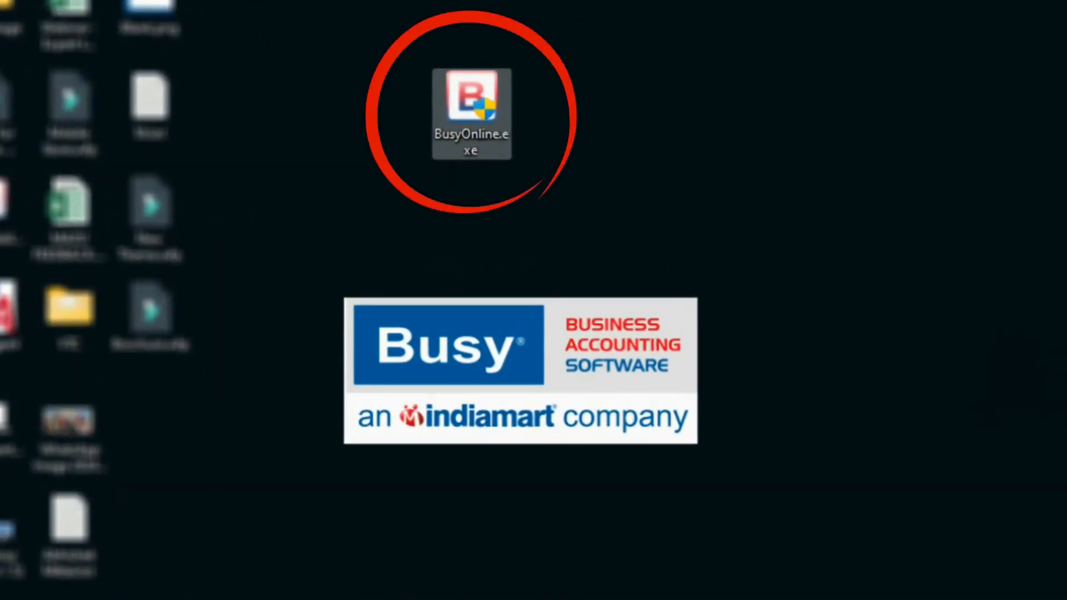
Launch Busy Online from the BusyOnline.exe desktop icon
{"action": "double_click", "coordinate": [471, 112]}
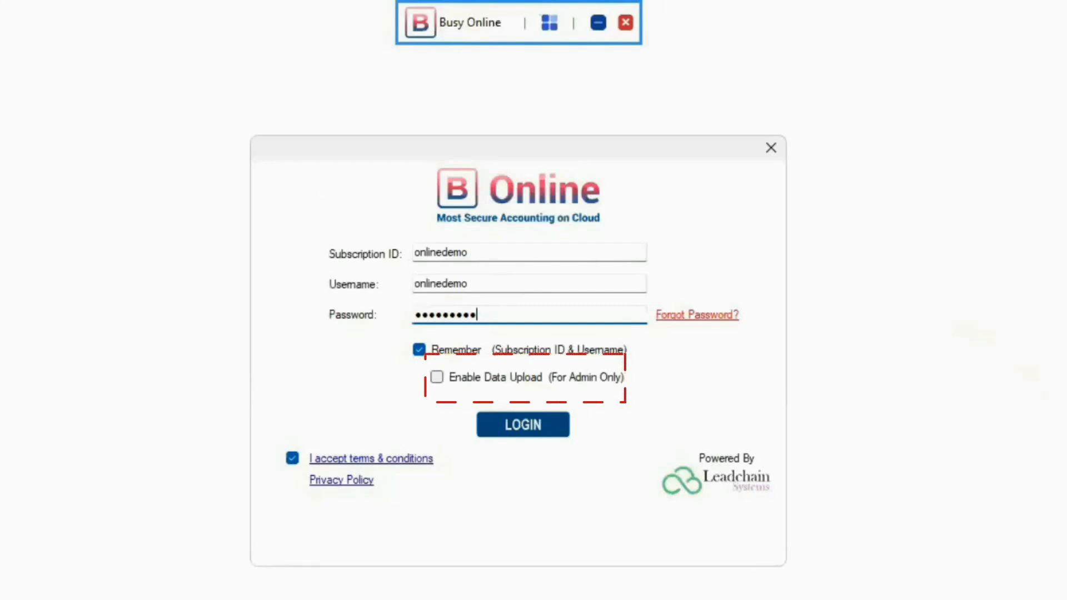
{"action": "mouse_move", "coordinate": [459, 243]}
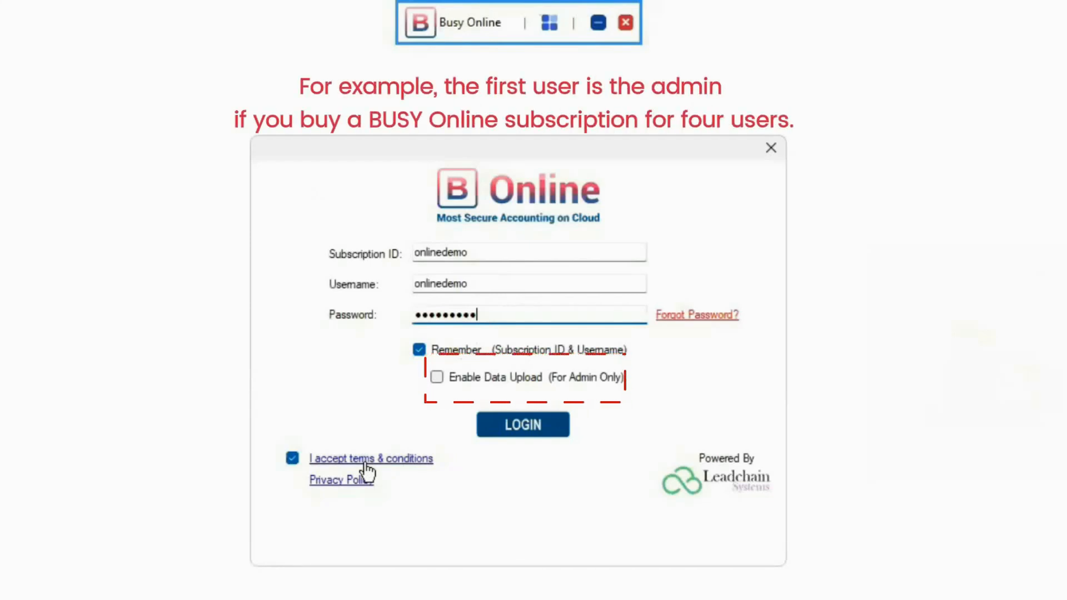
{"action": "mouse_move", "coordinate": [548, 391]}
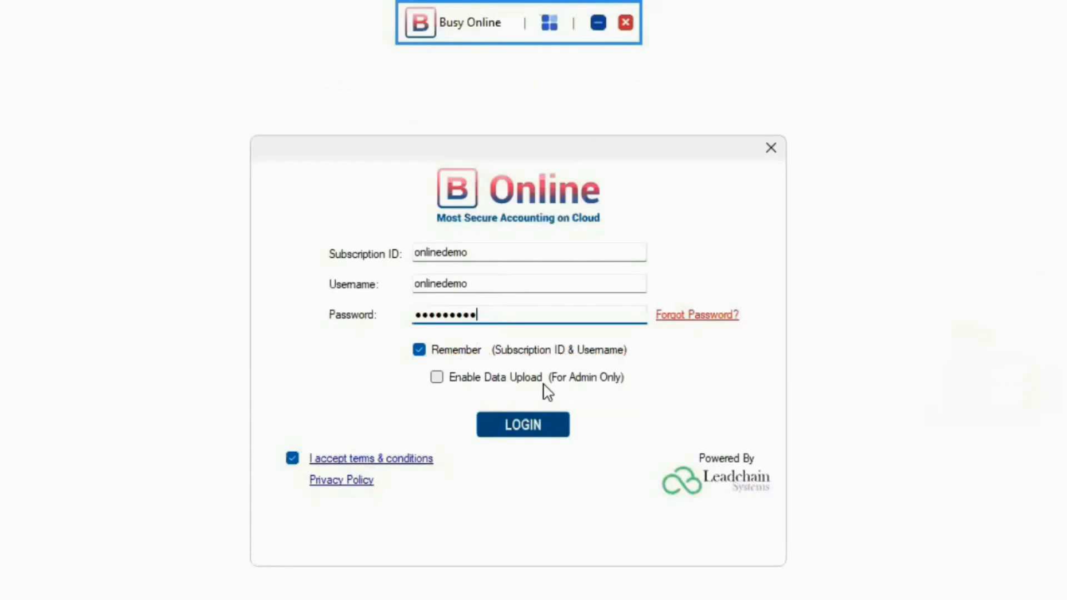
Log in to the subscription with 'Enable Data Upload (For Admin Only)' ticked
{"action": "left_click", "coordinate": [437, 376]}
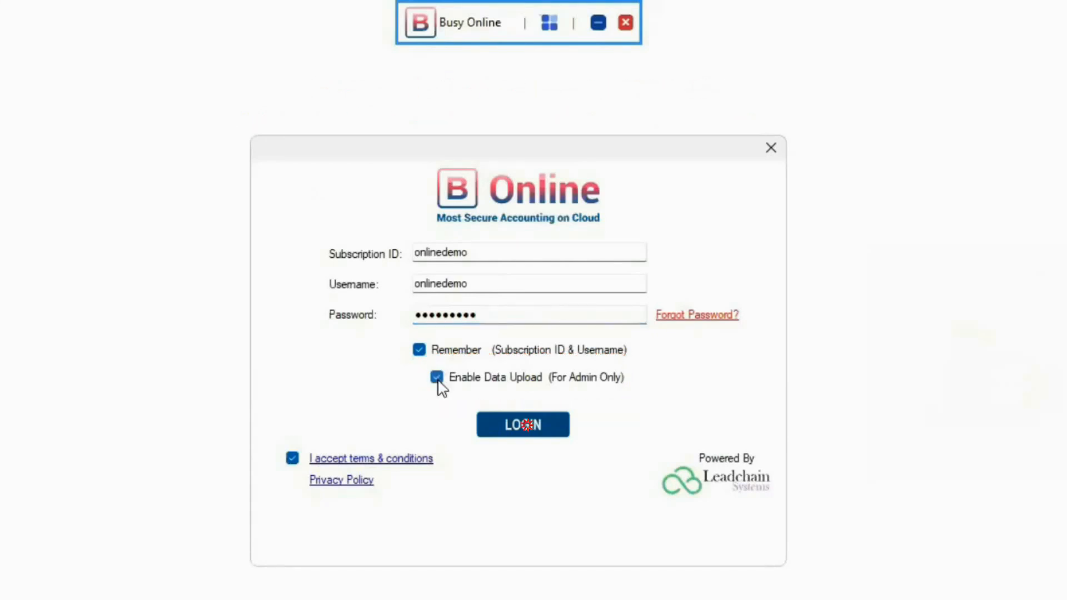
{"action": "left_click", "coordinate": [523, 423]}
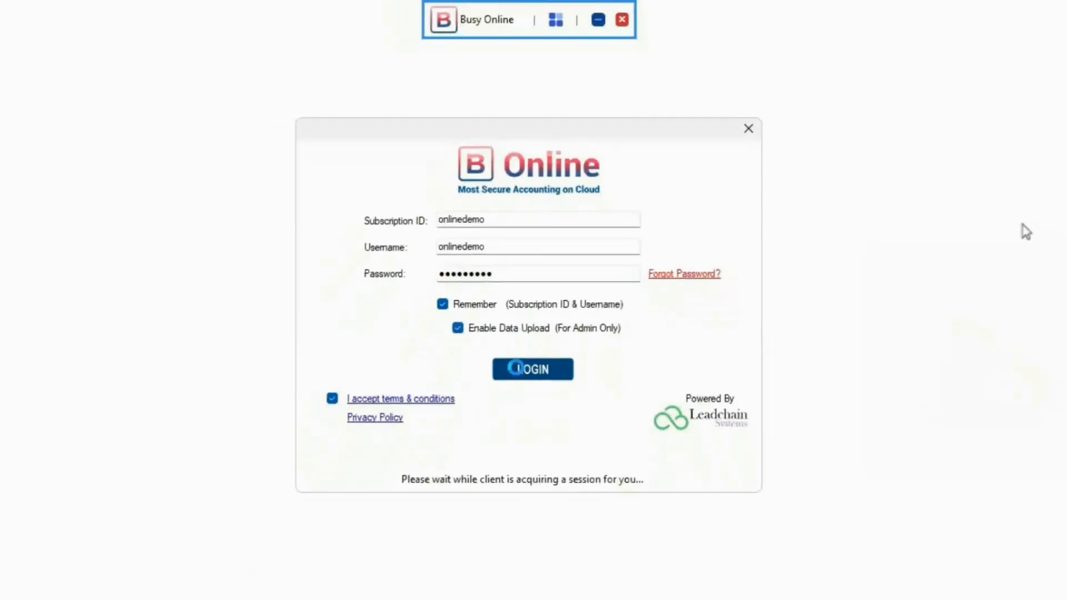
{"action": "left_click", "coordinate": [532, 369]}
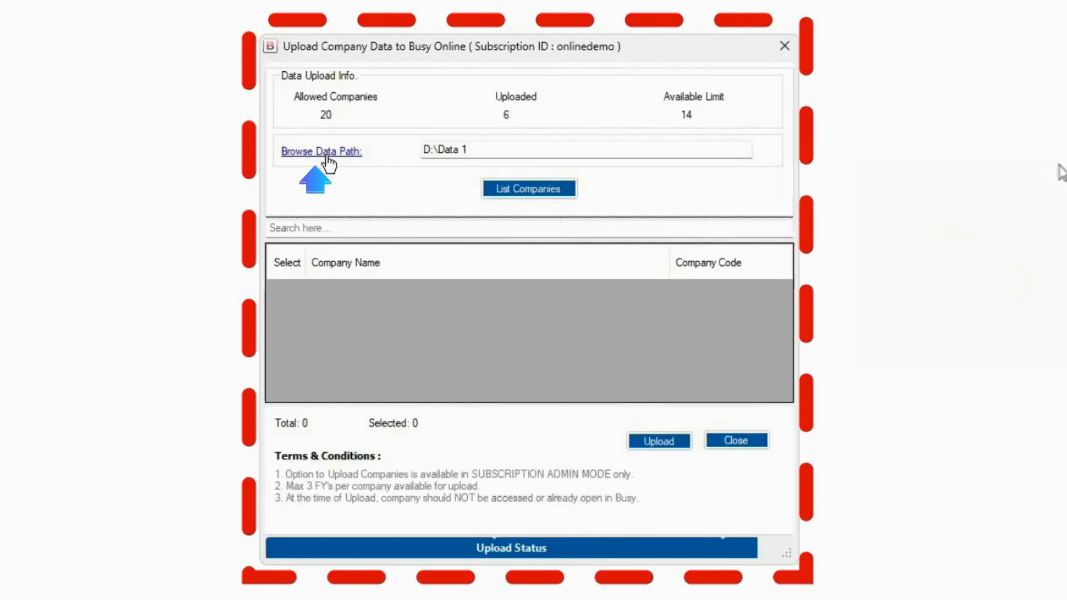
Set the upload data path to D:\Data 1 and list its companies
{"action": "left_click", "coordinate": [321, 151]}
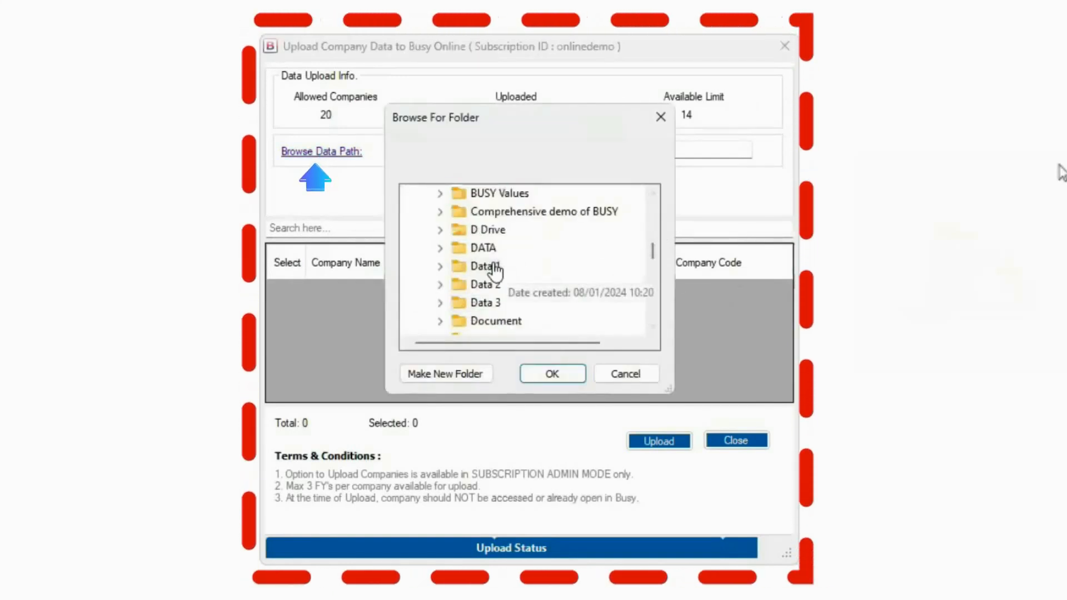
{"action": "left_click", "coordinate": [552, 373]}
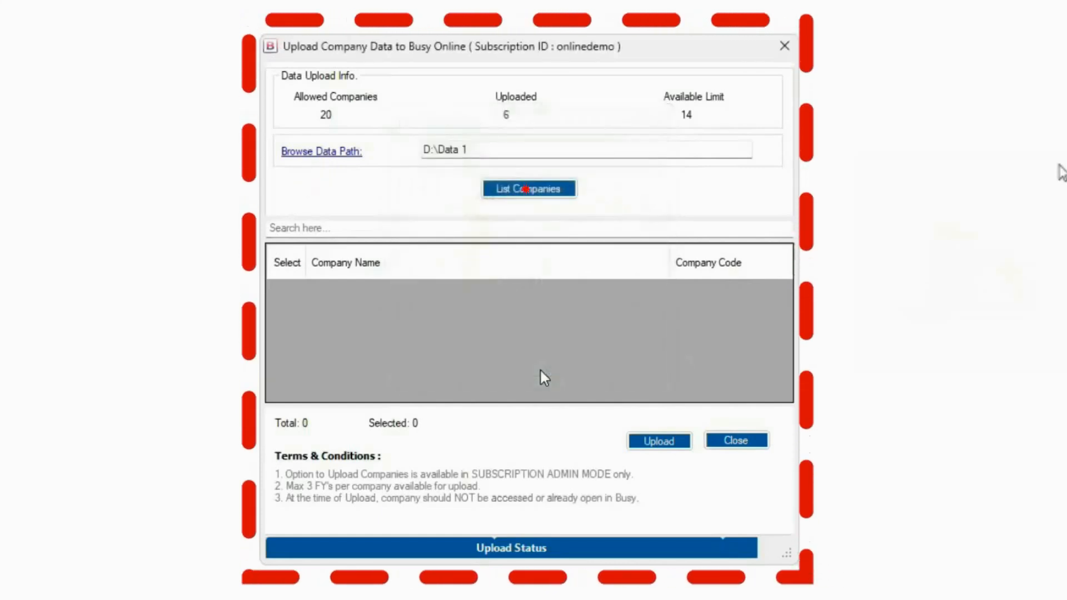
{"action": "left_click", "coordinate": [529, 189]}
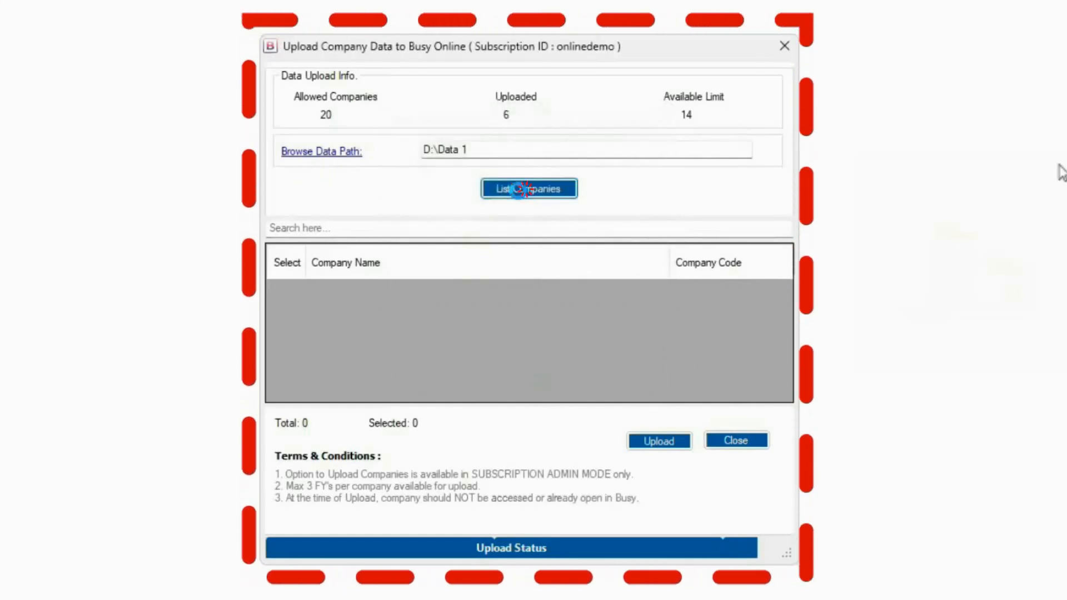
Upload BUSY Online - Latest Developments (COMP0016) with its financial years confirmed, acknowledging success
{"action": "left_click", "coordinate": [530, 189]}
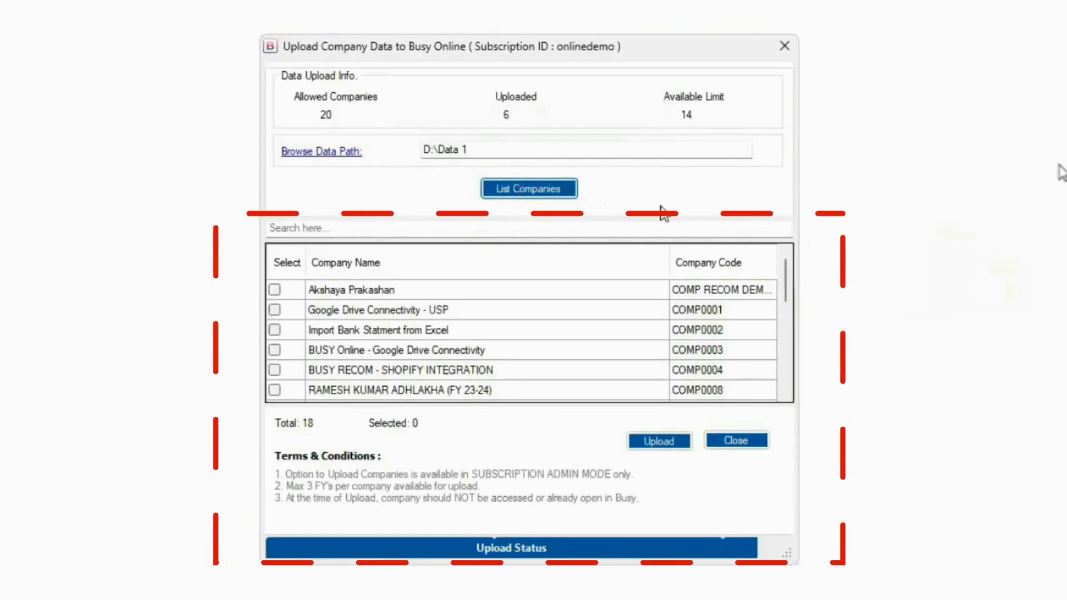
{"action": "scroll", "scroll_direction": "down", "scroll_amount": 3}
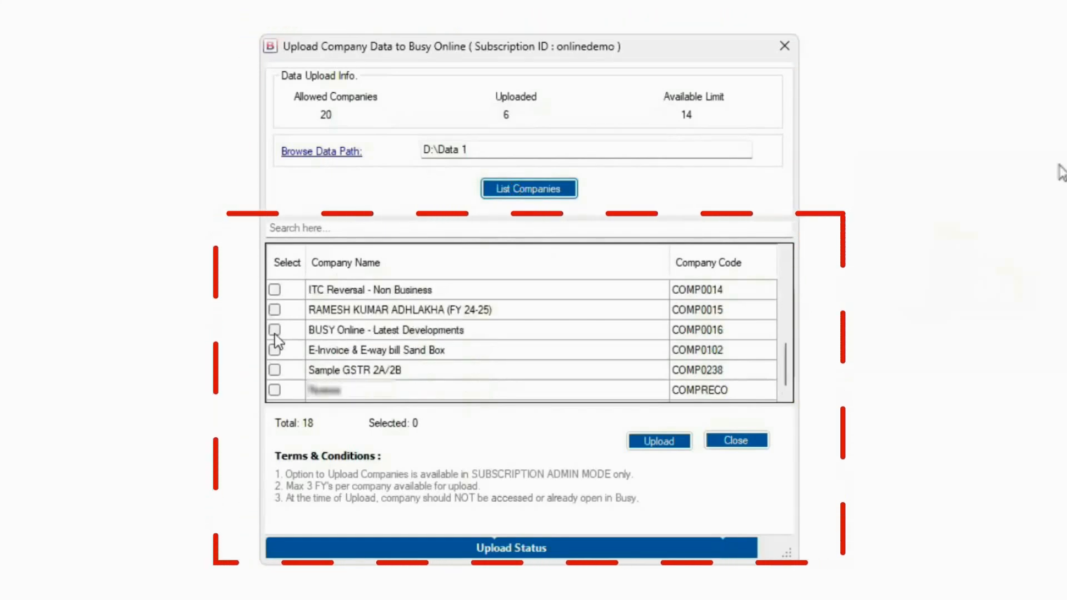
{"action": "left_click", "coordinate": [275, 331]}
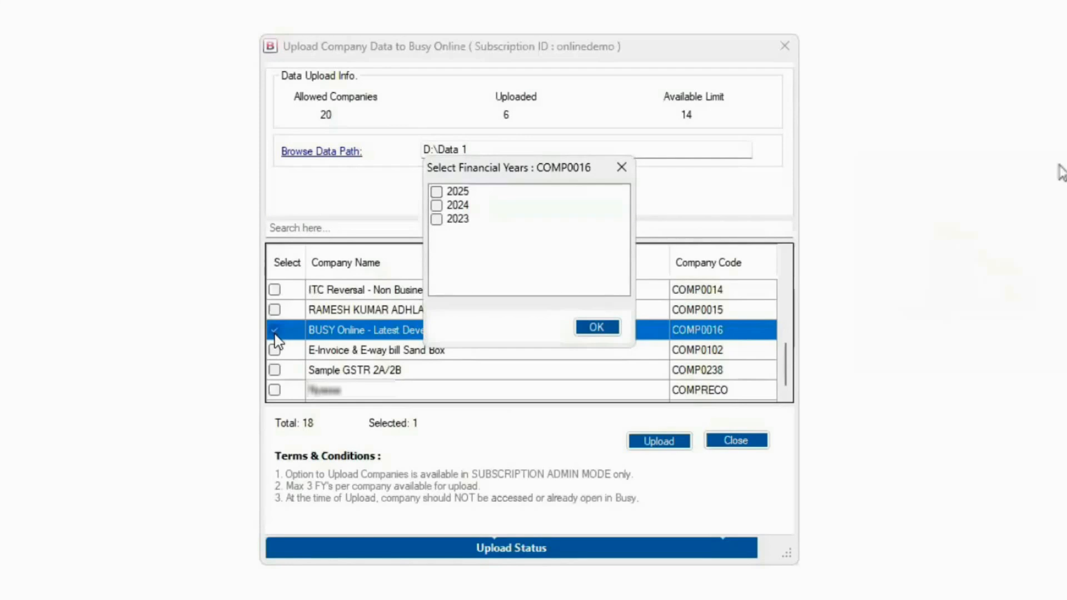
{"action": "left_click", "coordinate": [596, 327]}
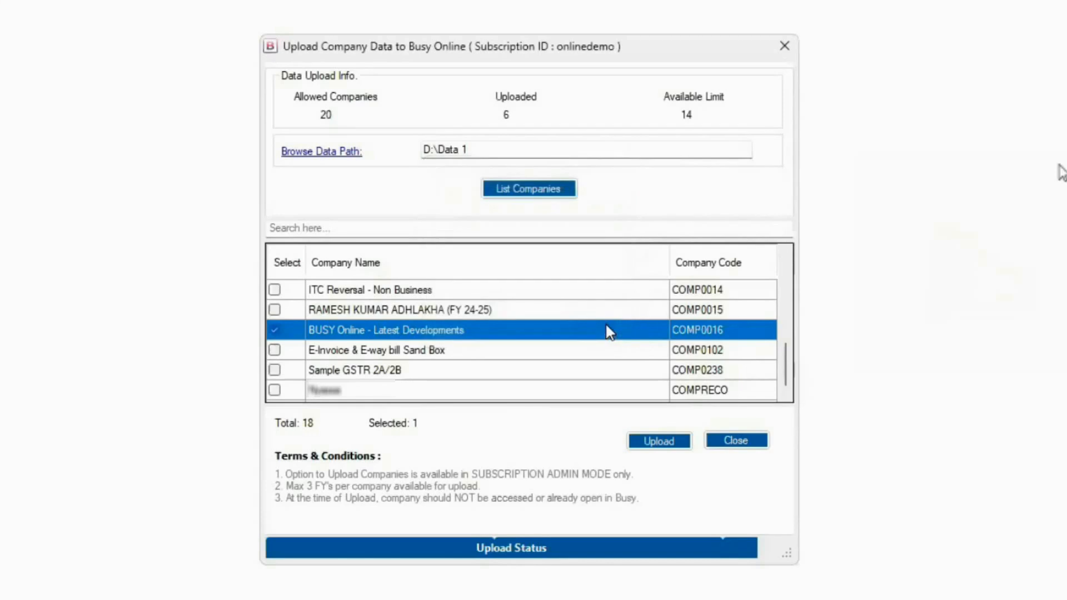
{"action": "left_click", "coordinate": [658, 440]}
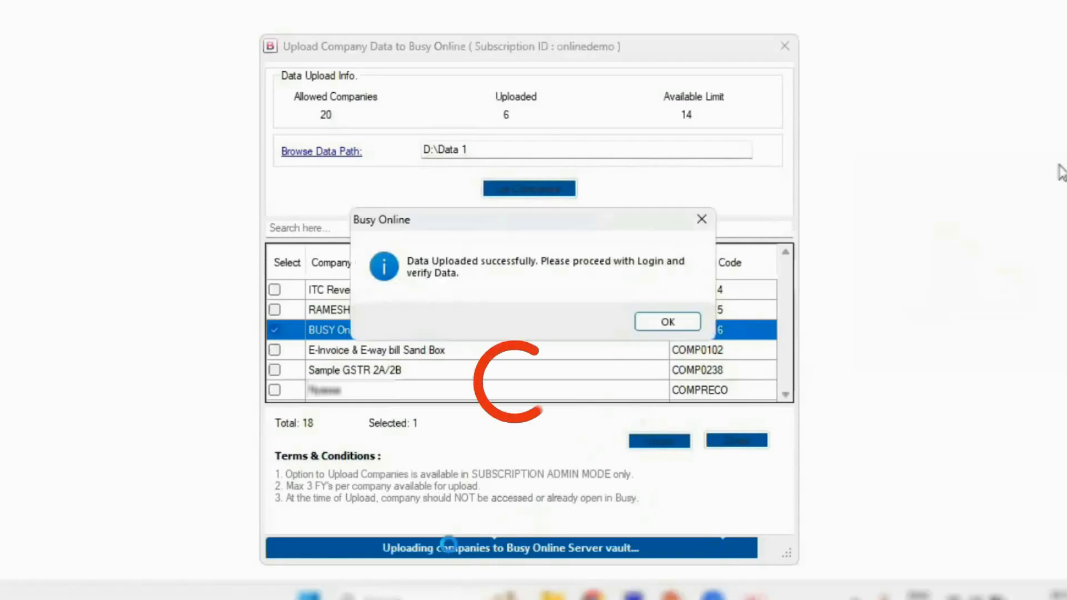
{"action": "left_click", "coordinate": [666, 321]}
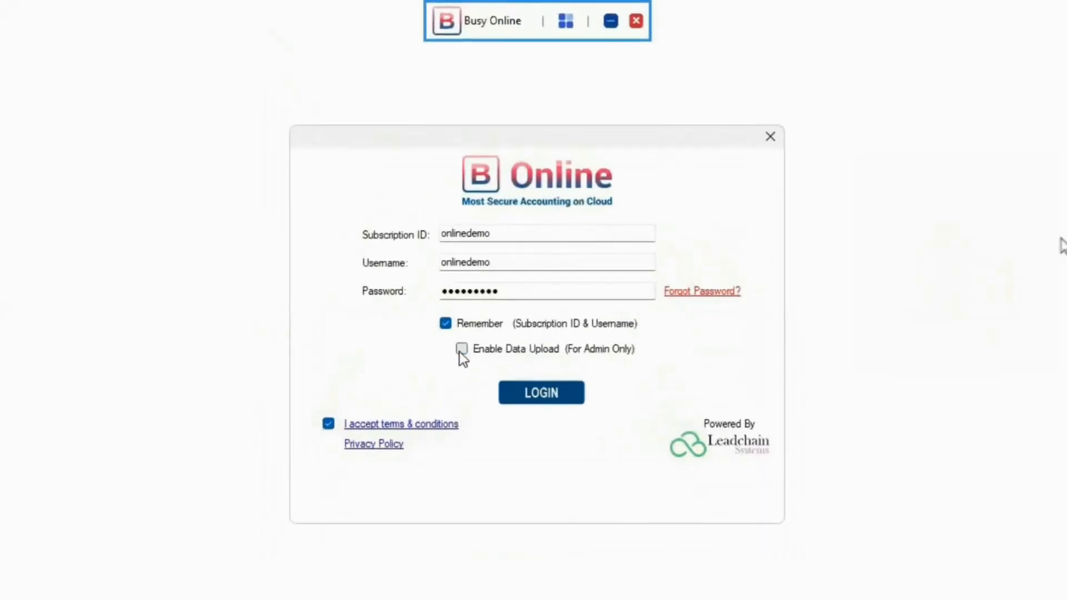
Log in again without data upload and show the Select Company list via Company > Open Company
{"action": "left_click", "coordinate": [541, 392]}
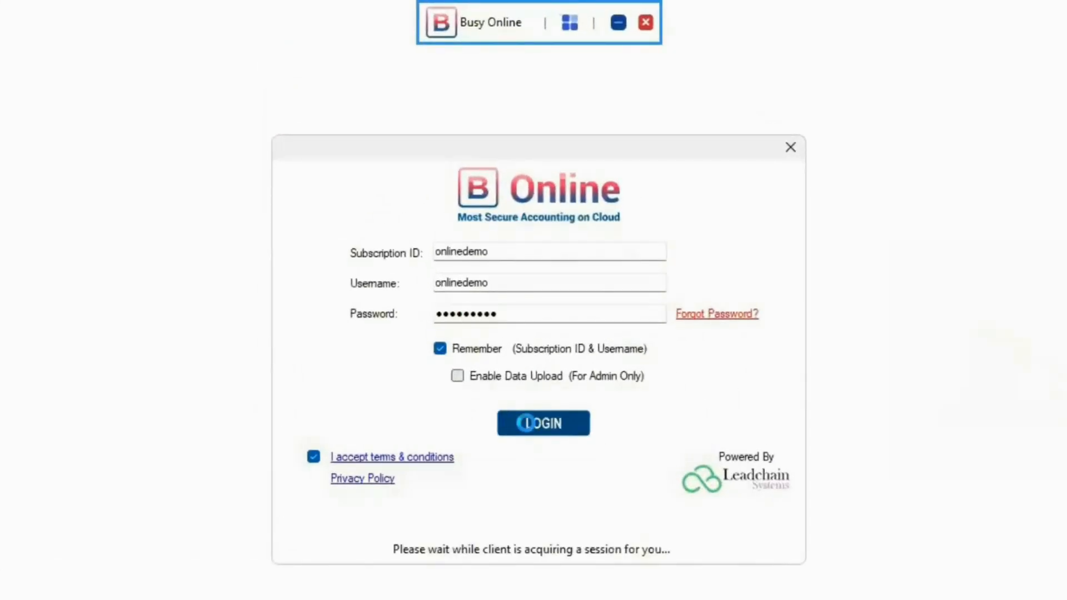
{"action": "left_click", "coordinate": [543, 422]}
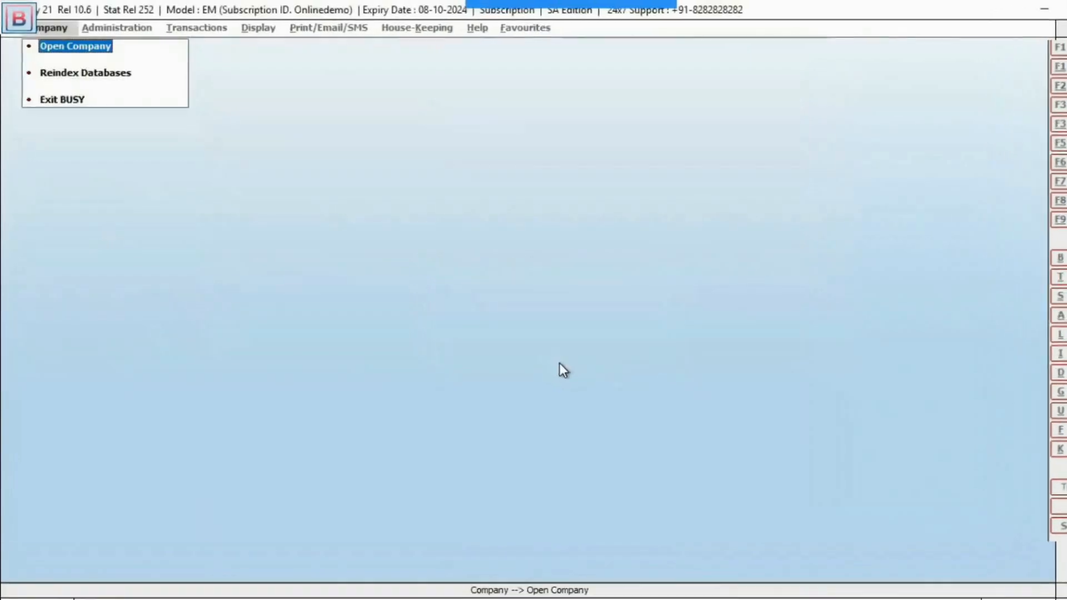
{"action": "left_click", "coordinate": [75, 46]}
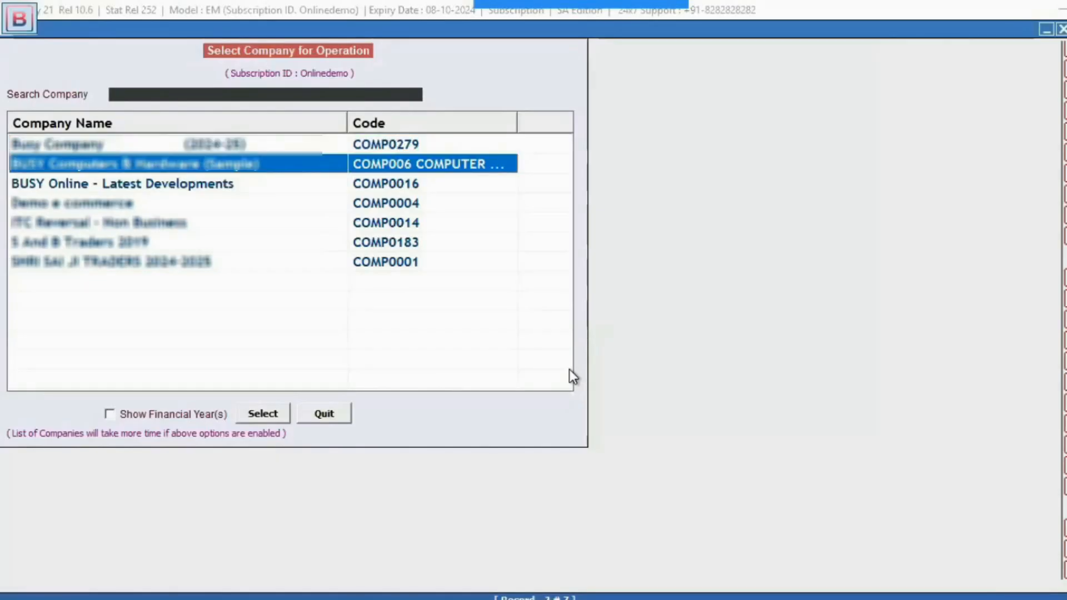